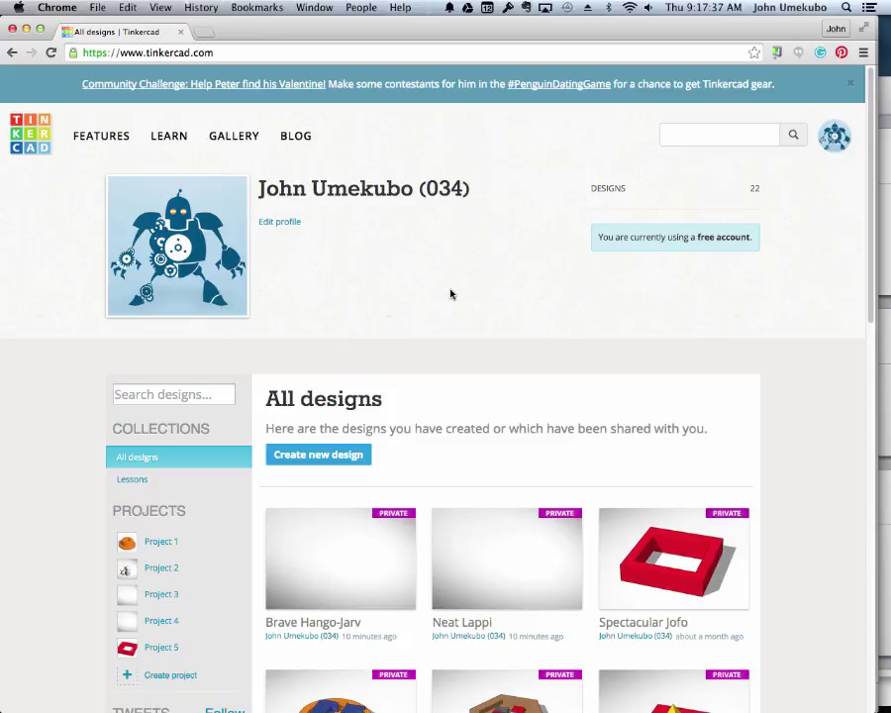
pyautogui.moveTo(404, 376)
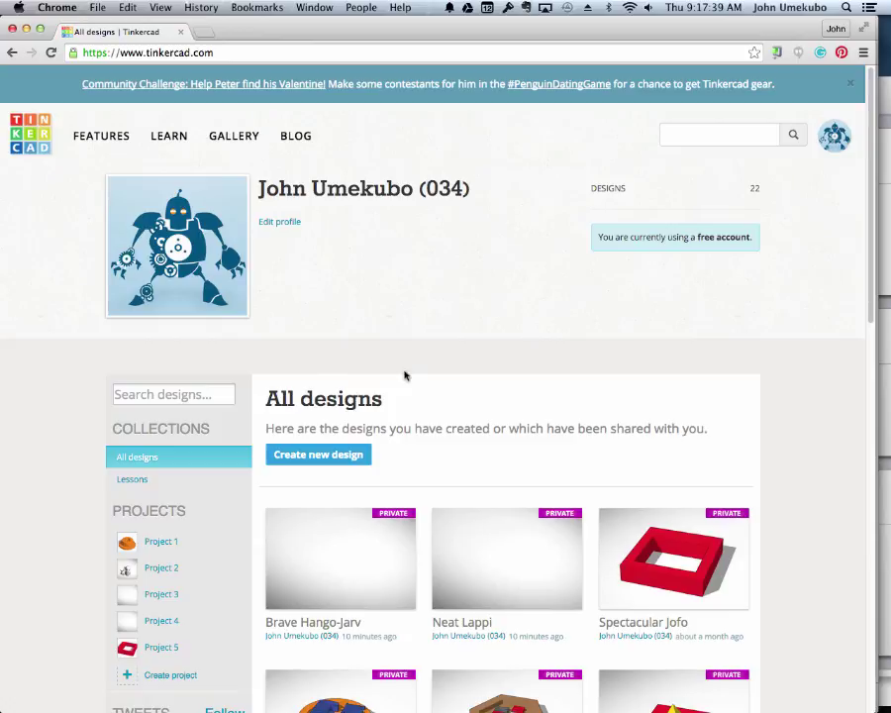
pyautogui.moveTo(428, 281)
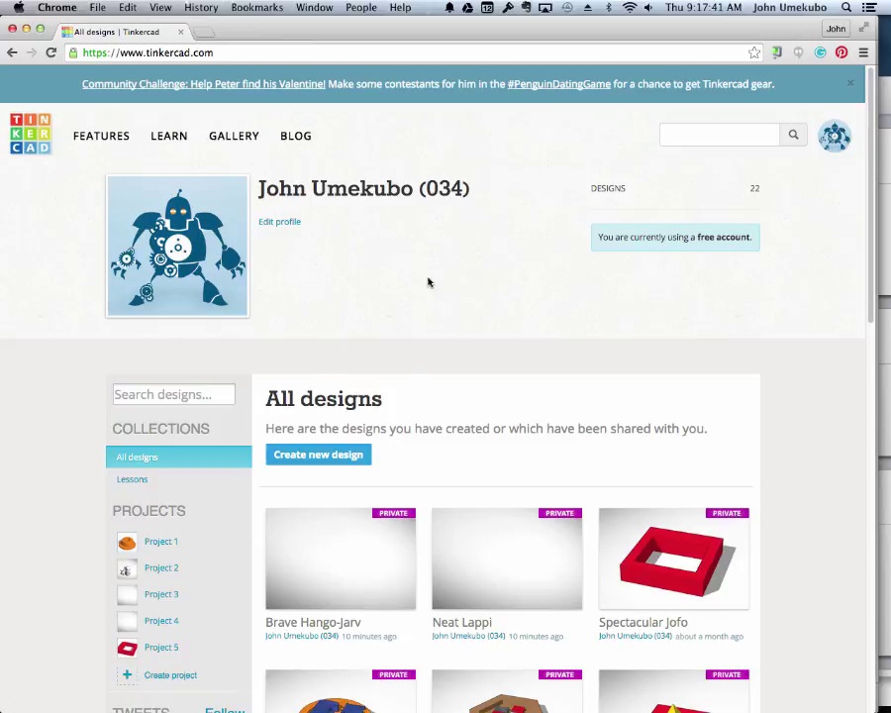
pyautogui.moveTo(639, 217)
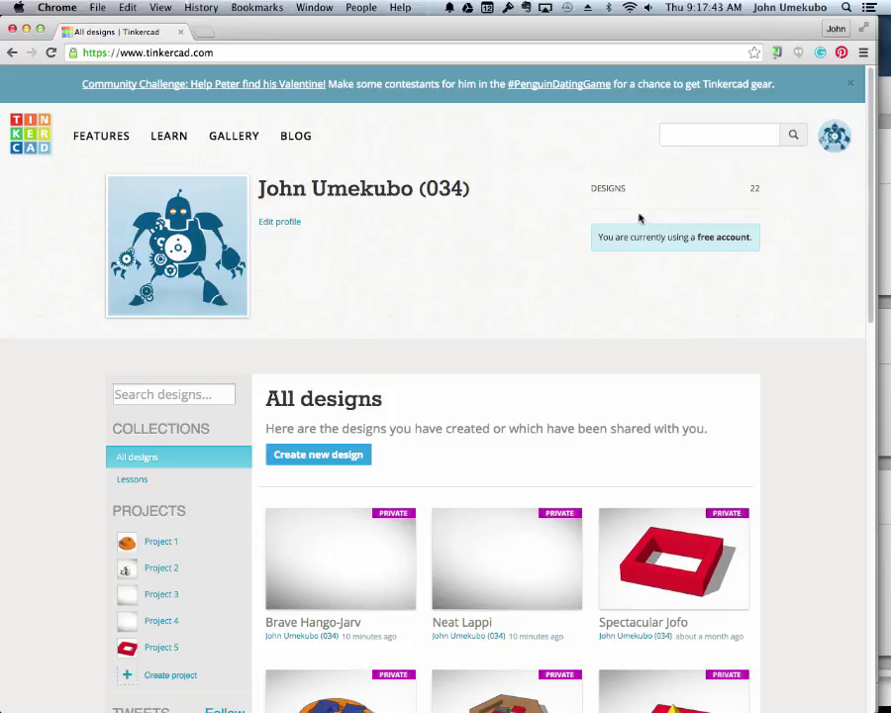
# Dismiss the Community Challenge banner so the profile and All designs list show.
pyautogui.click(850, 83)
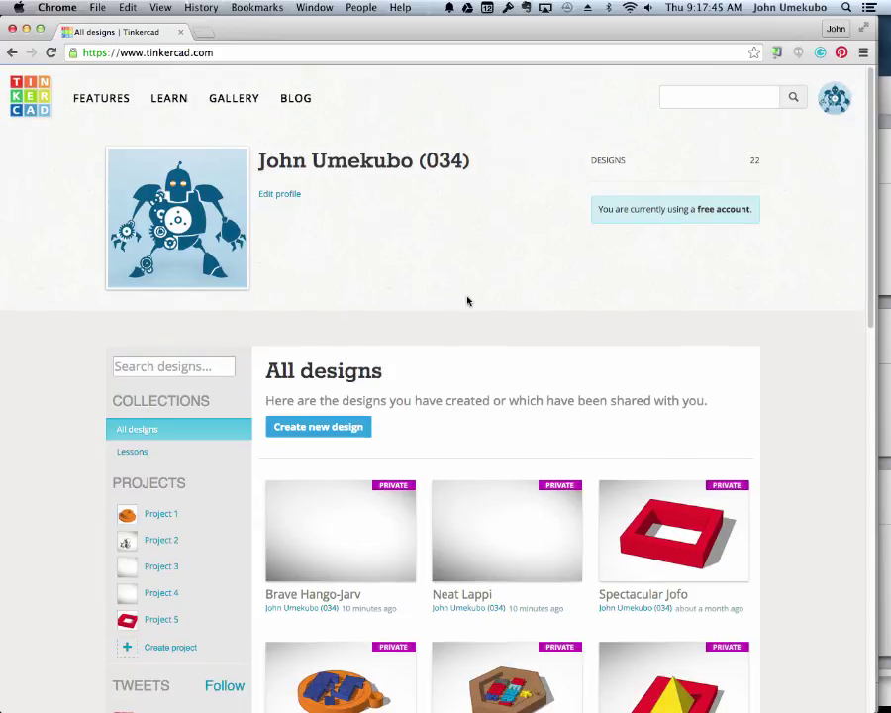
pyautogui.moveTo(348, 226)
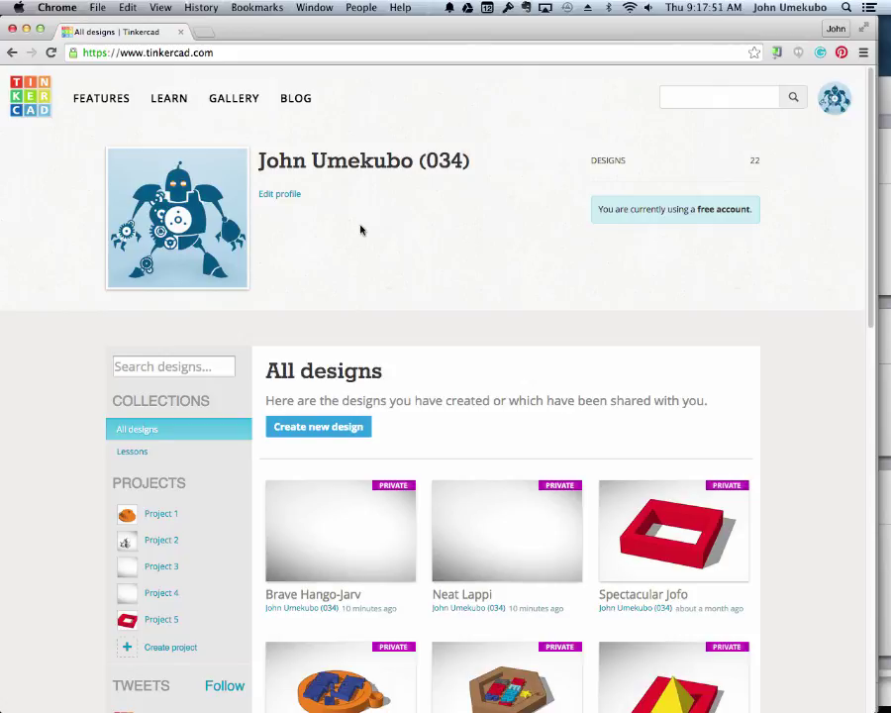
pyautogui.moveTo(377, 245)
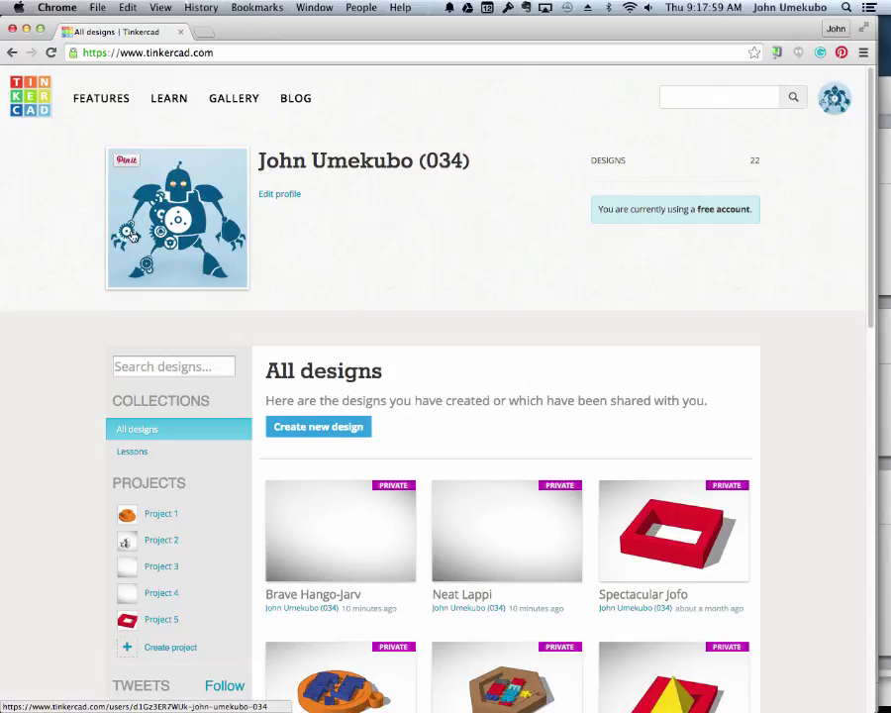
pyautogui.moveTo(194, 208)
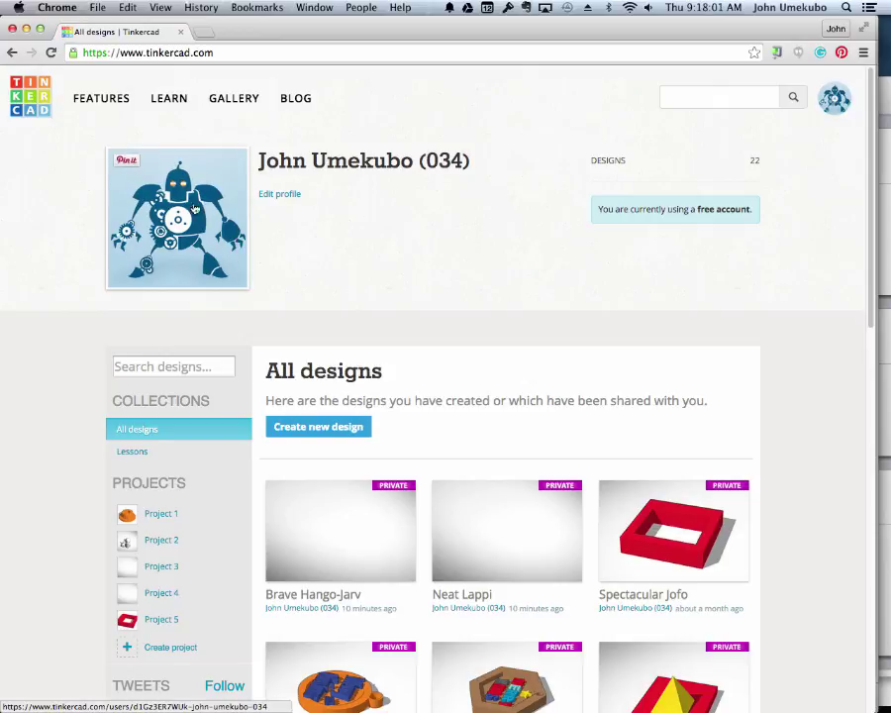
pyautogui.moveTo(363, 574)
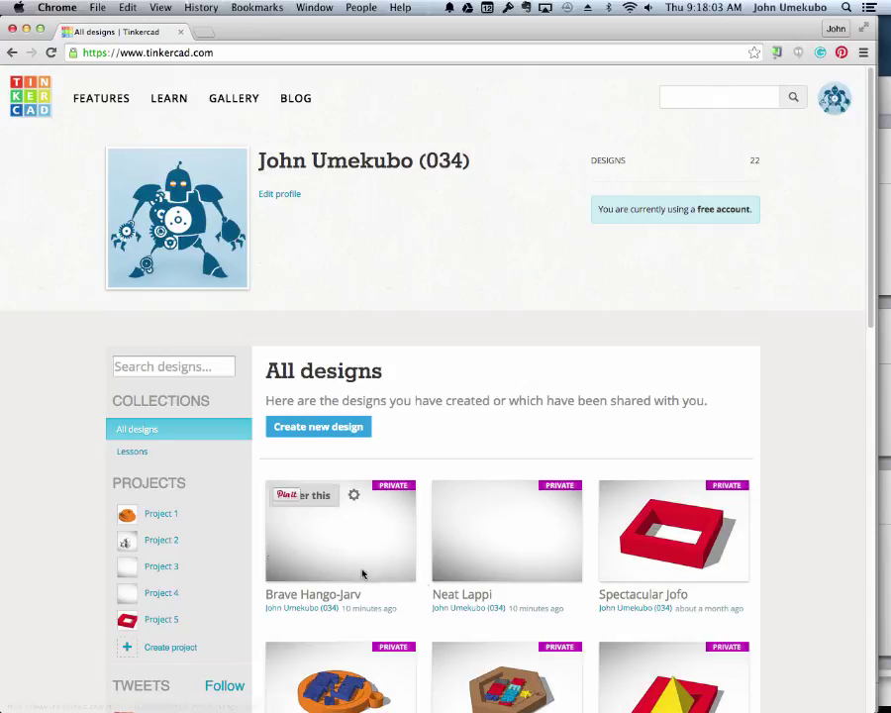
pyautogui.moveTo(468, 327)
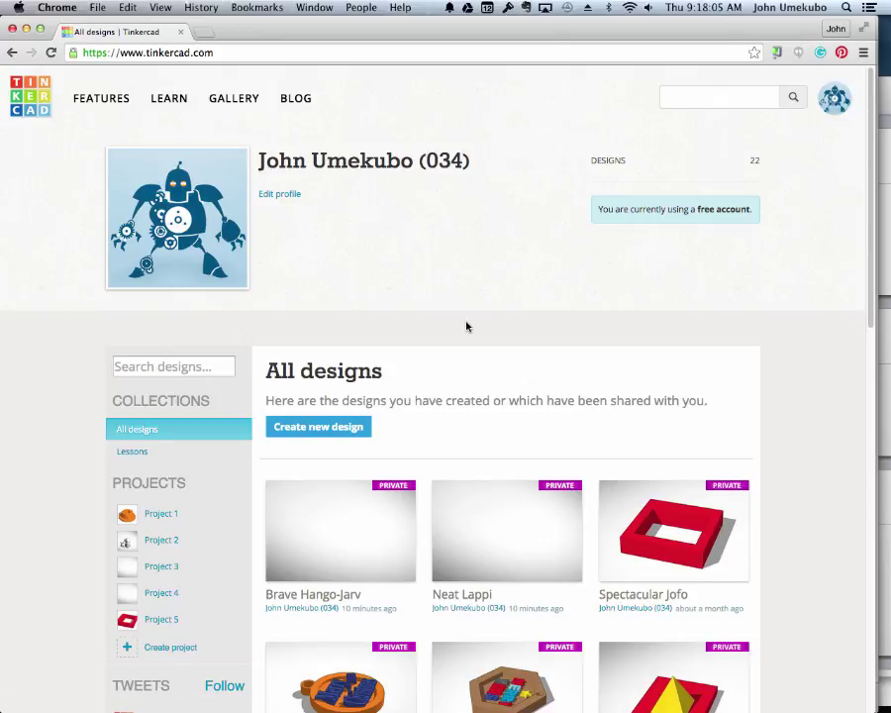
pyautogui.moveTo(233, 99)
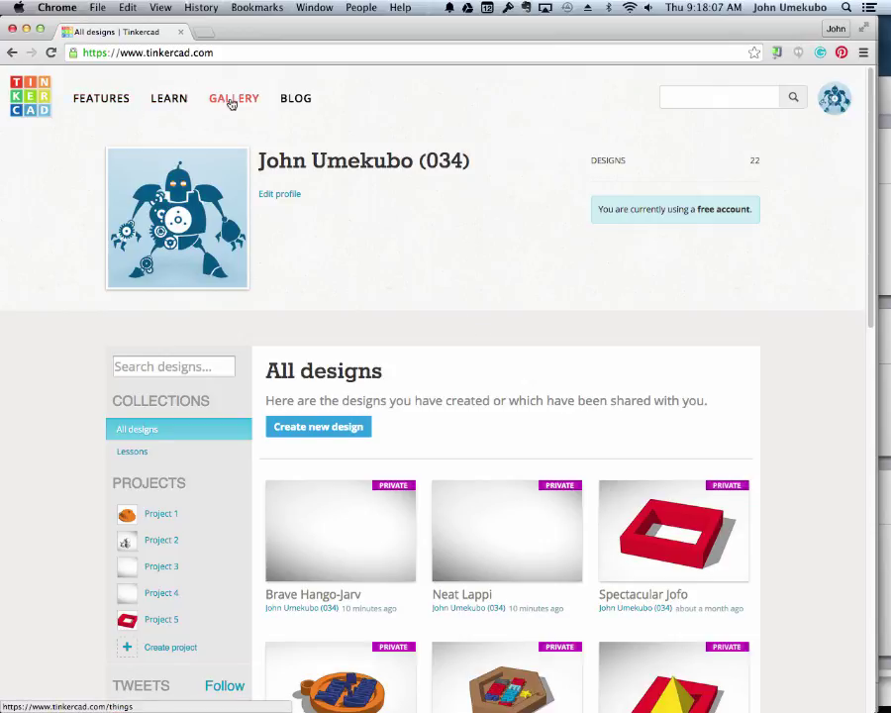
pyautogui.moveTo(168, 99)
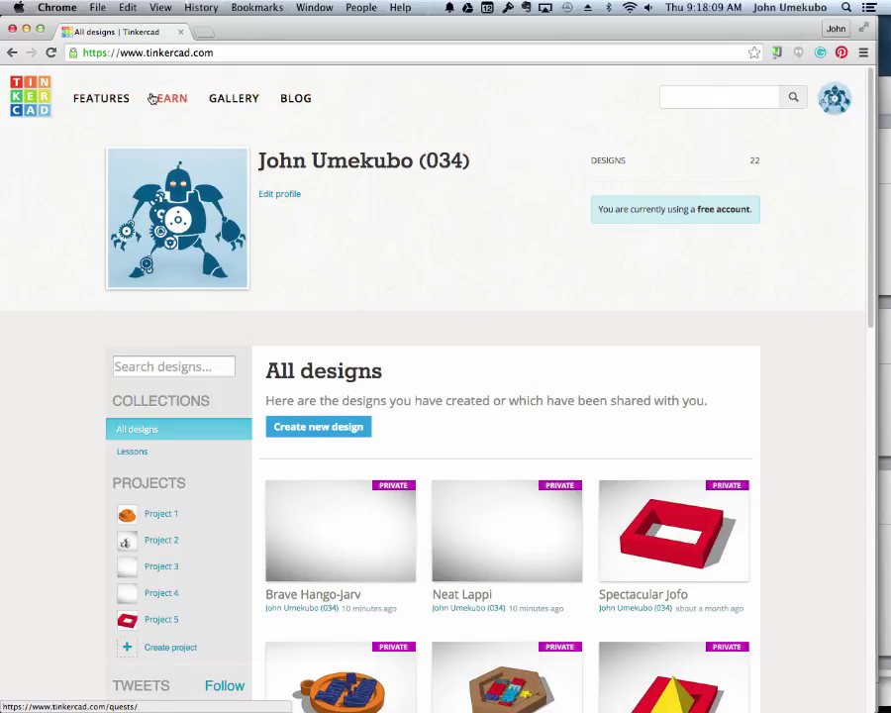
pyautogui.moveTo(311, 266)
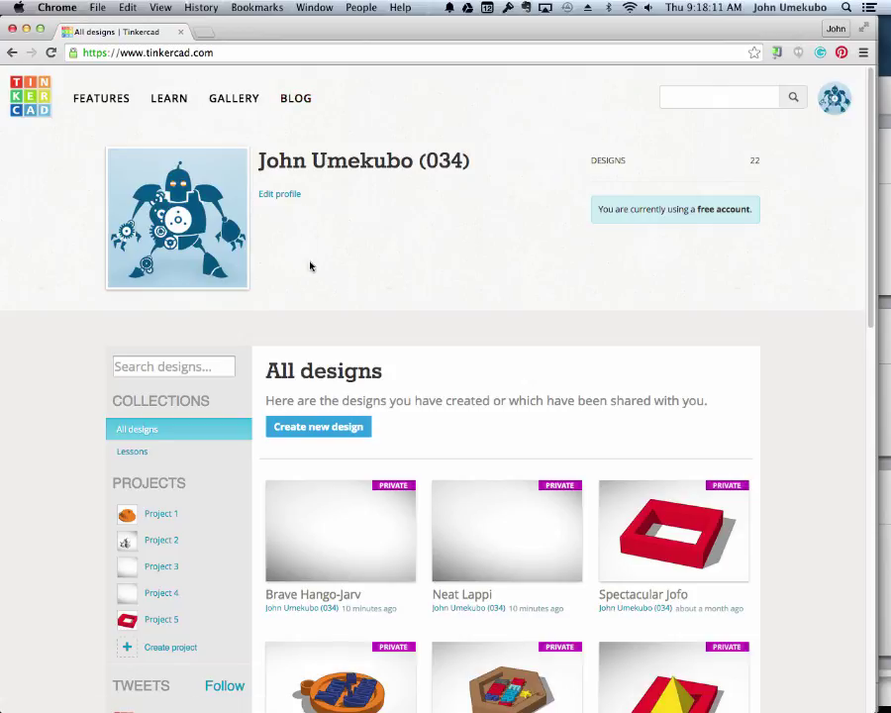
pyautogui.moveTo(319, 277)
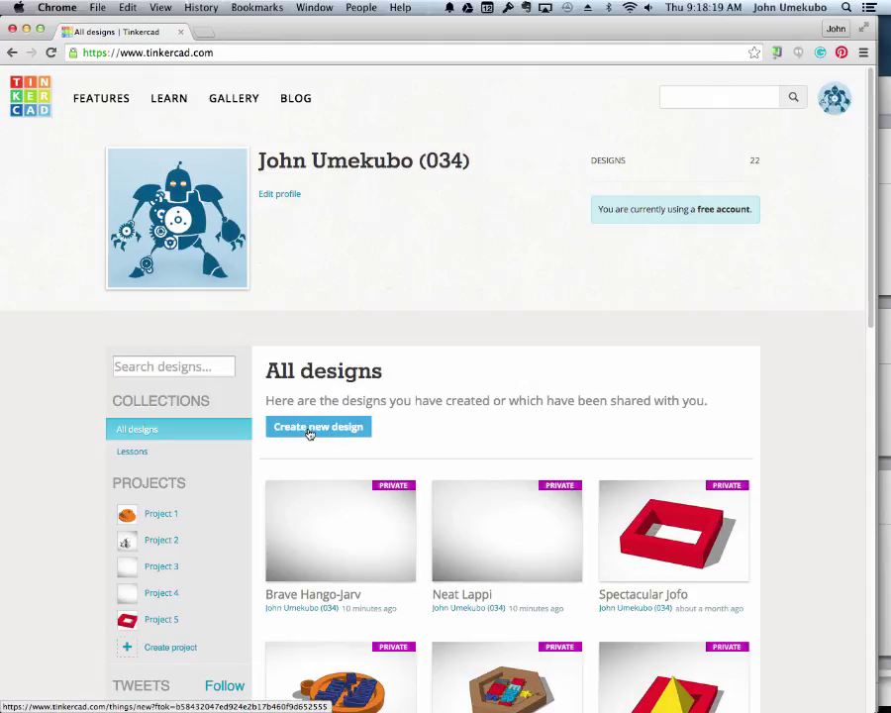
# Start a brand-new empty design, opening the Fantastic Allis editor with a blank workplane.
pyautogui.click(317, 428)
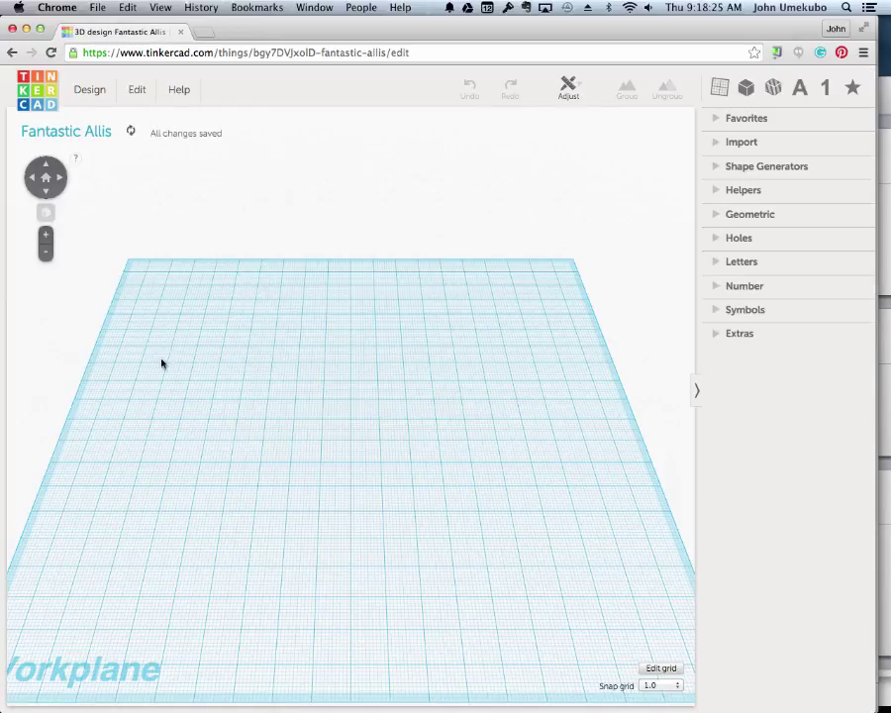
pyautogui.moveTo(443, 547)
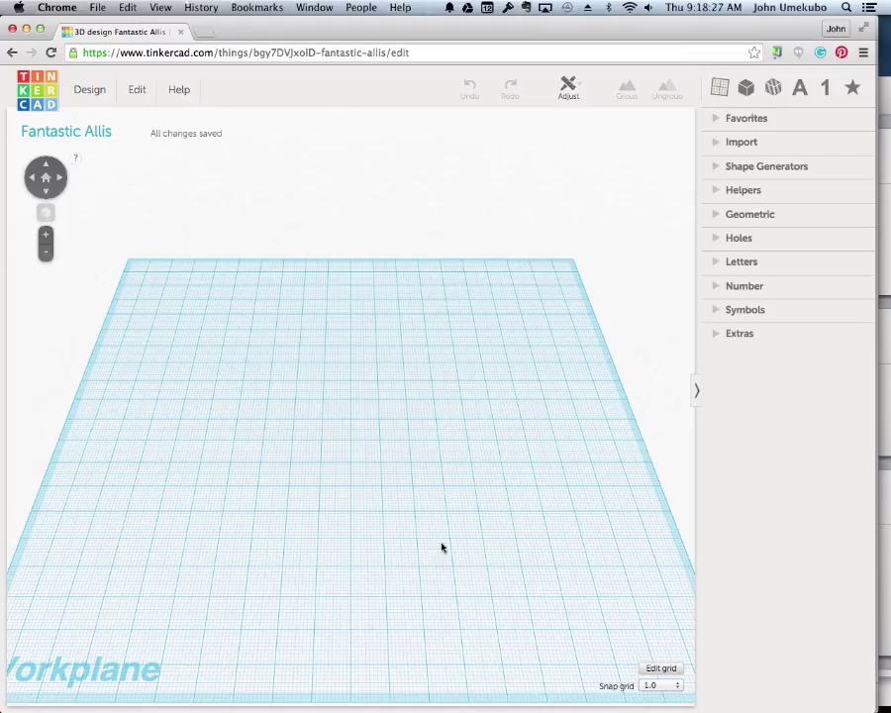
pyautogui.moveTo(379, 404)
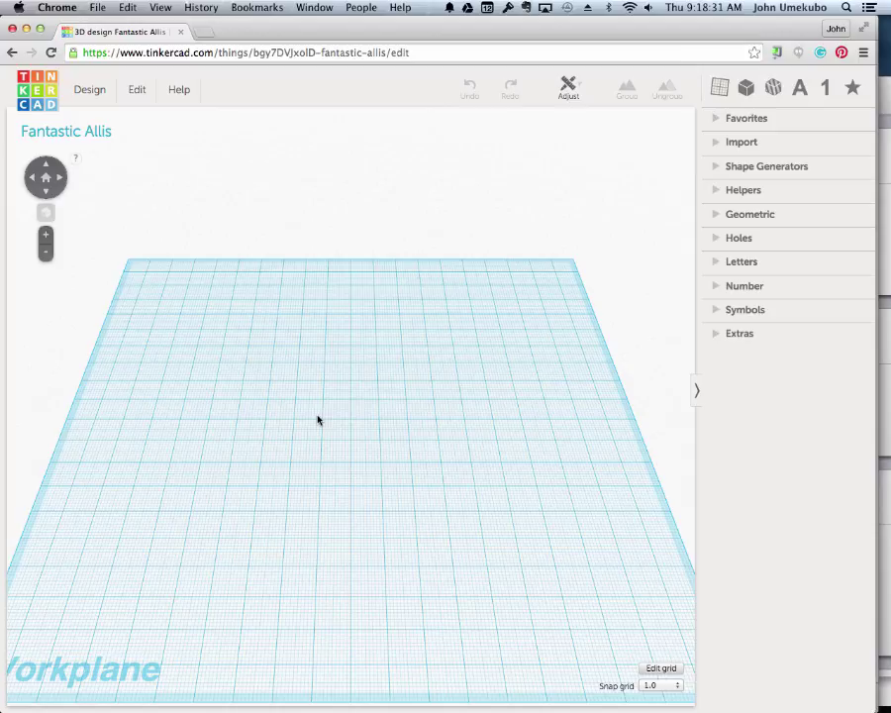
pyautogui.moveTo(174, 234)
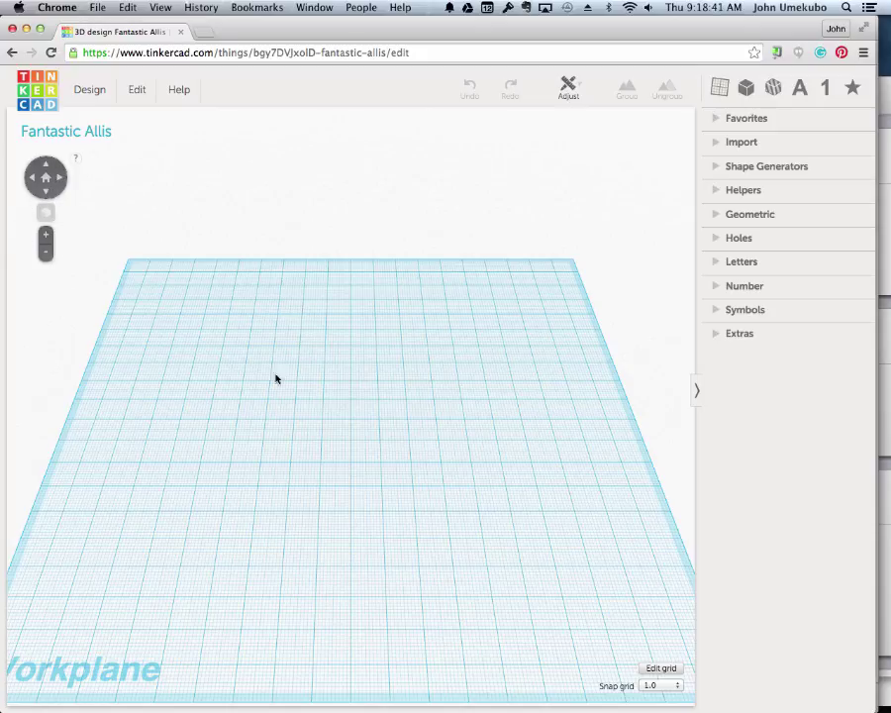
pyautogui.moveTo(340, 396)
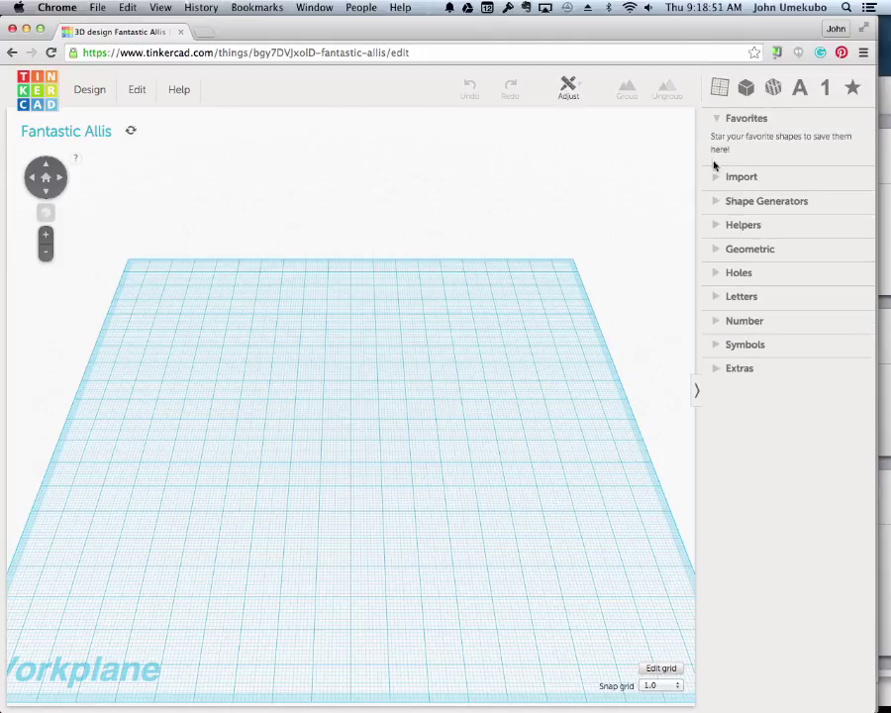
# Expand Import and Shape Generators, then collapse the library categories again.
pyautogui.click(740, 176)
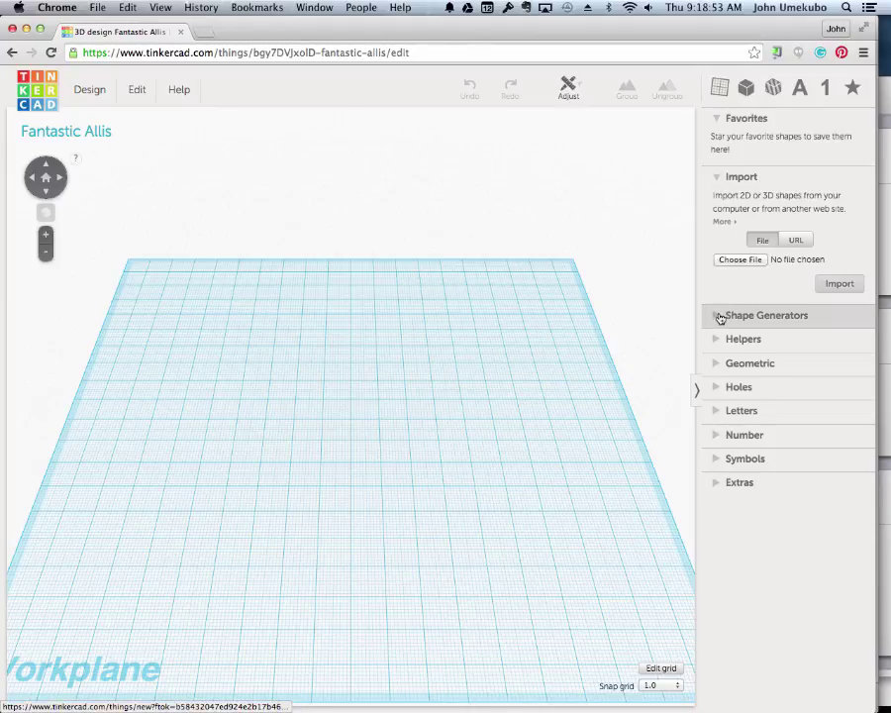
pyautogui.click(766, 315)
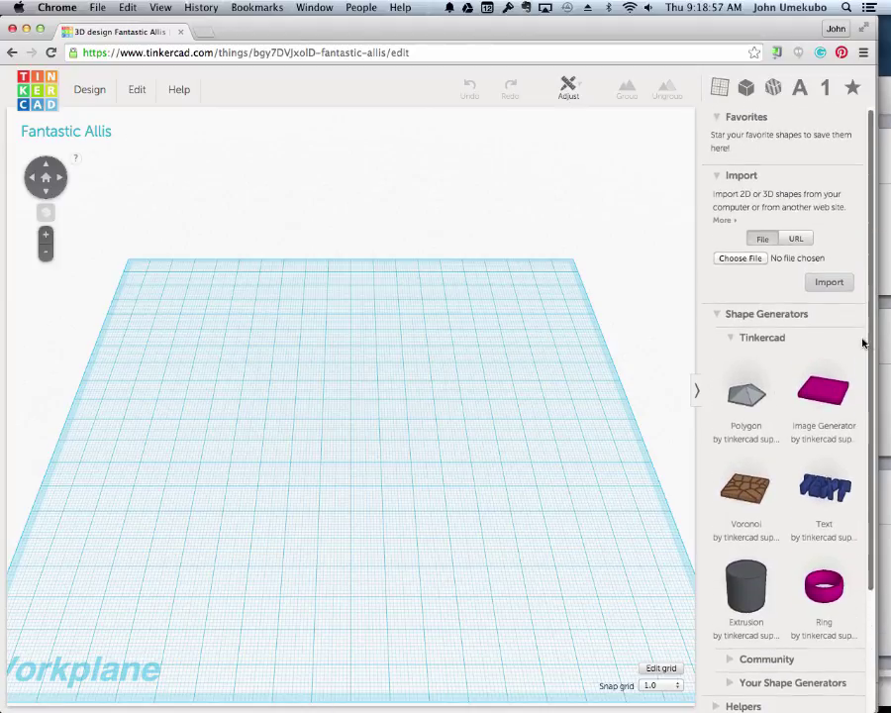
pyautogui.click(767, 315)
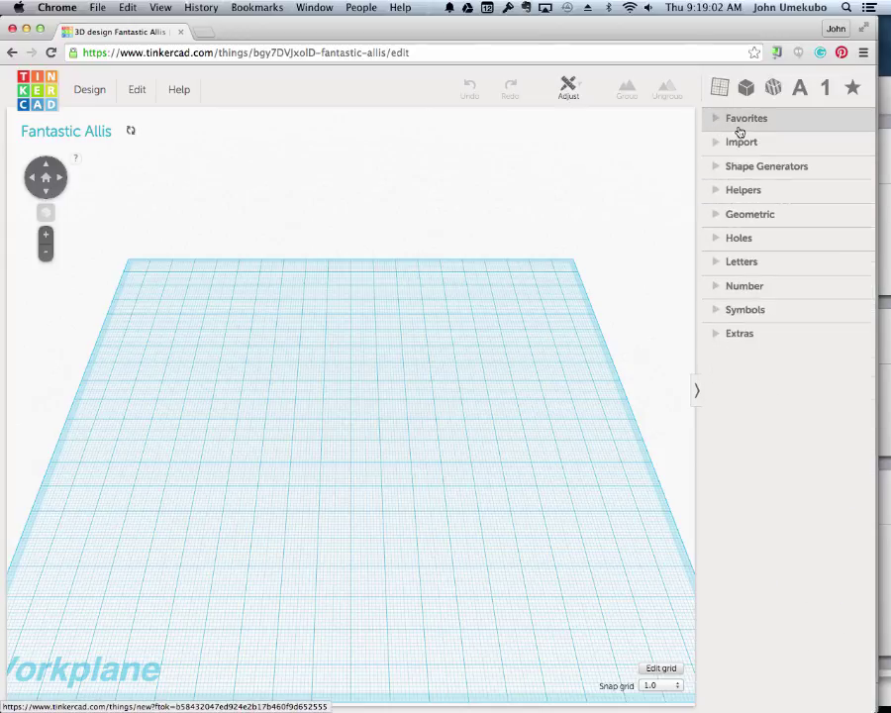
pyautogui.moveTo(764, 321)
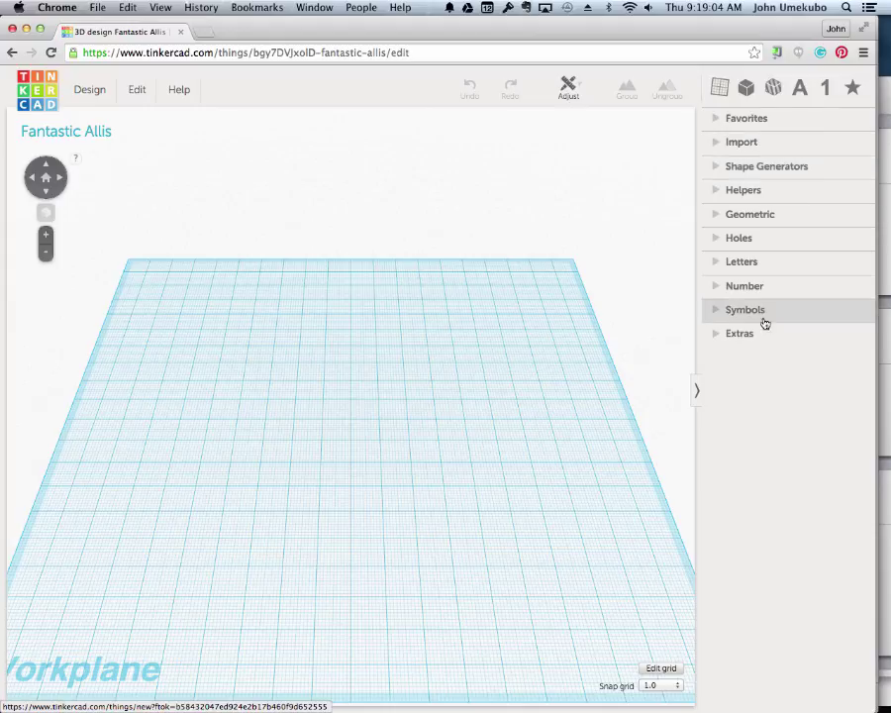
pyautogui.moveTo(748, 238)
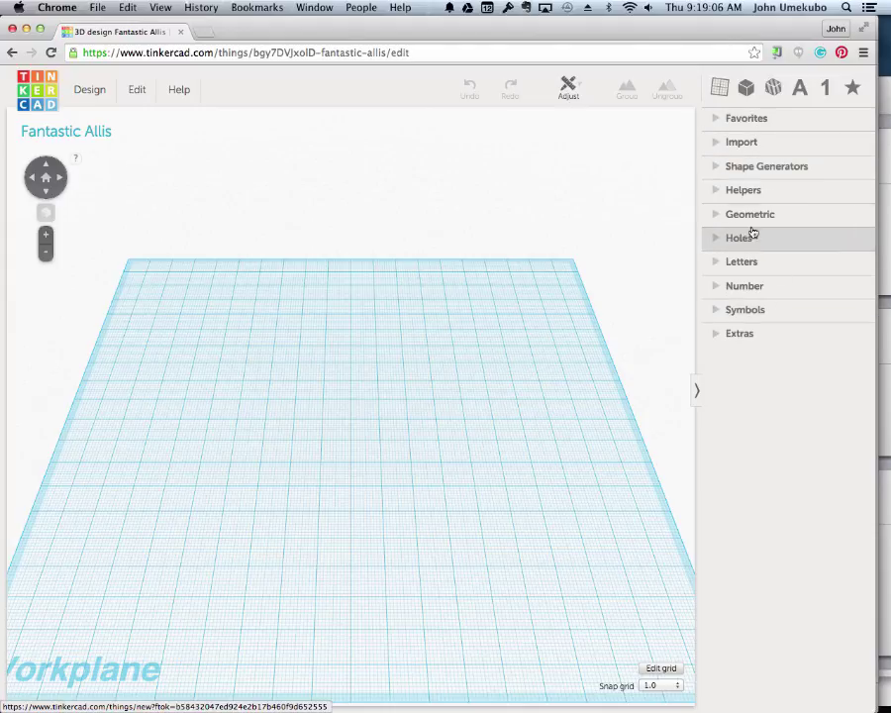
pyautogui.moveTo(762, 325)
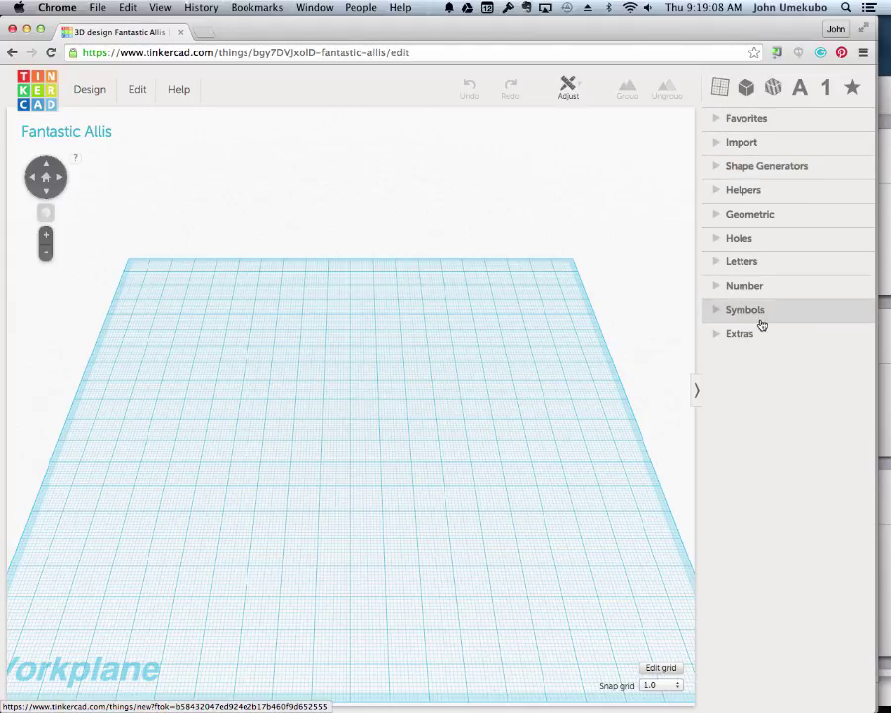
pyautogui.moveTo(774, 238)
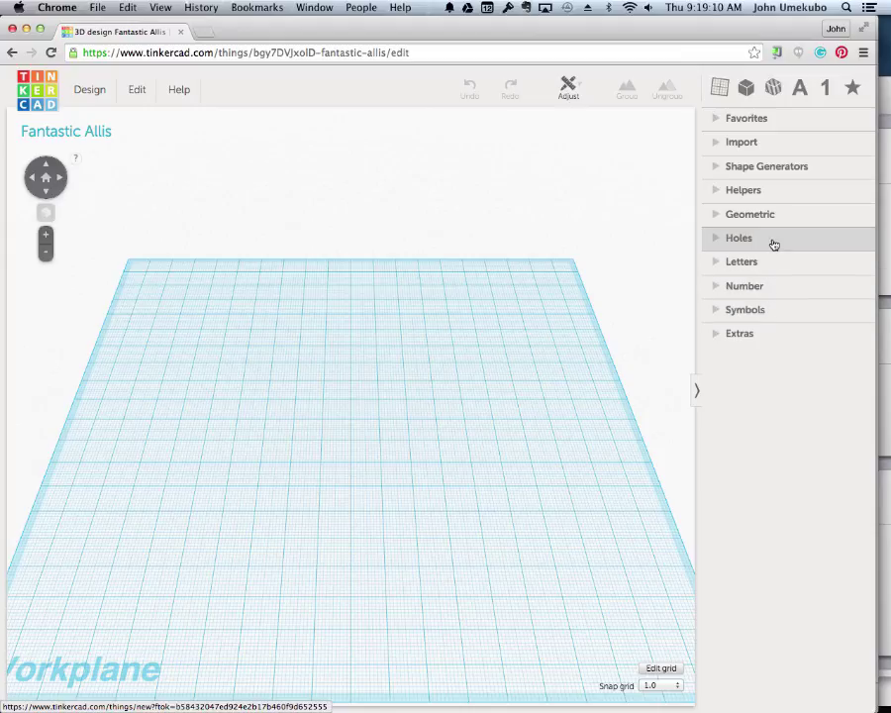
pyautogui.moveTo(768, 167)
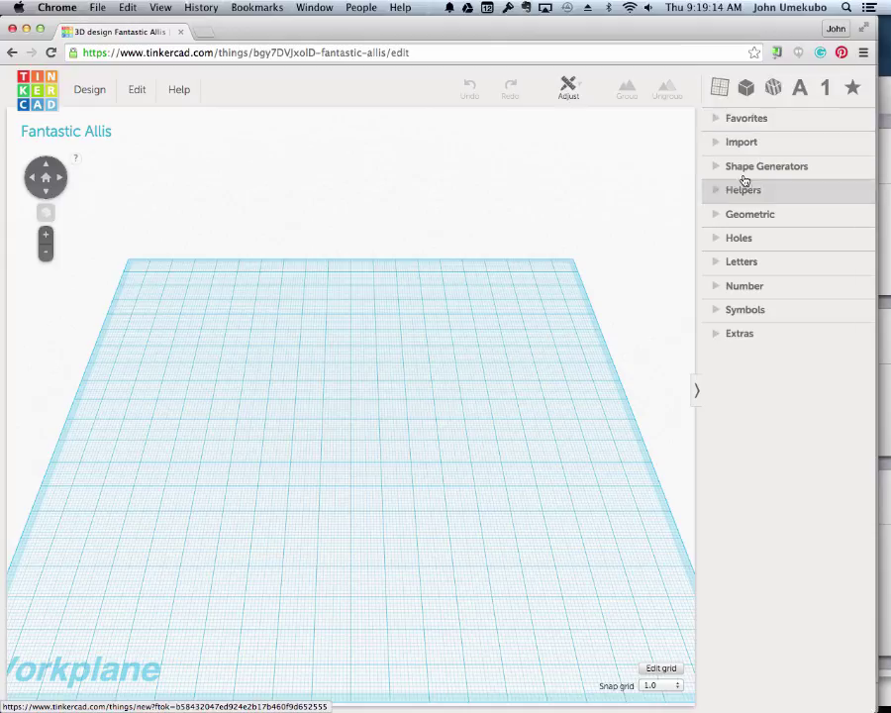
pyautogui.moveTo(757, 285)
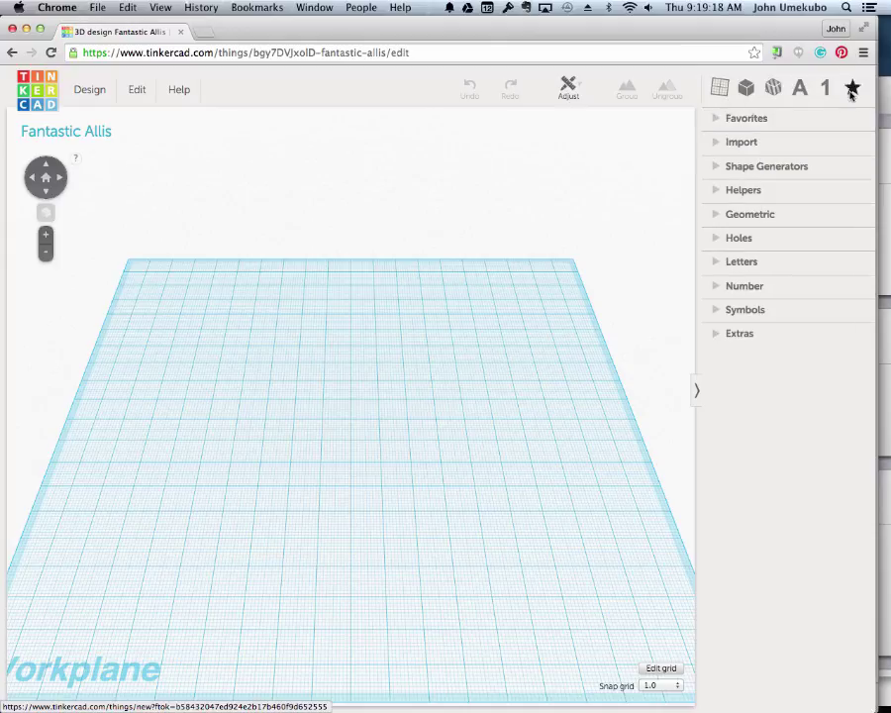
# Show the shape gallery thumbnails and browse down through Geometric, Letters and Numbers.
pyautogui.click(744, 87)
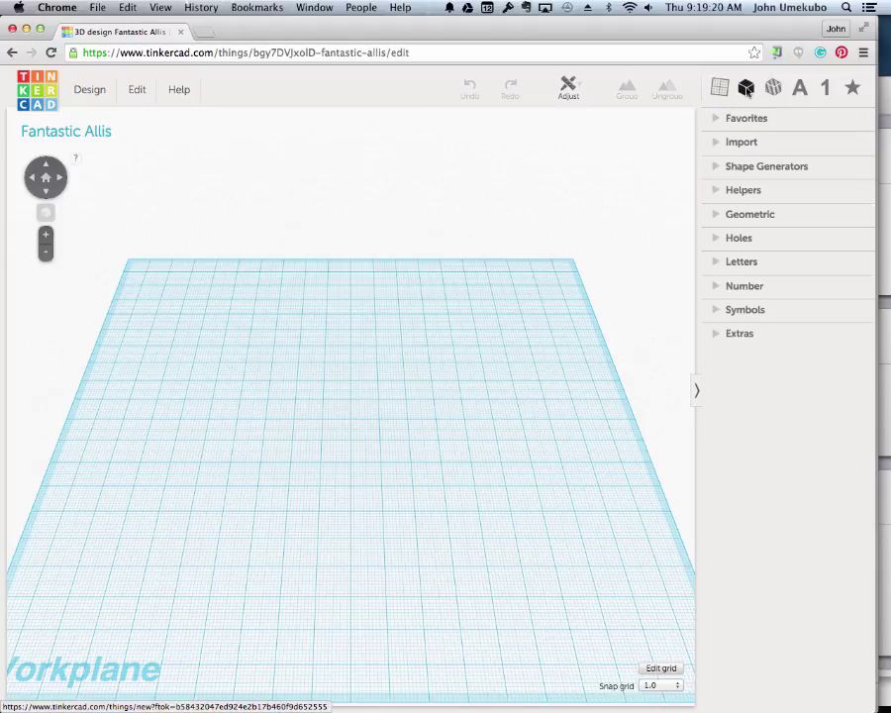
pyautogui.click(748, 214)
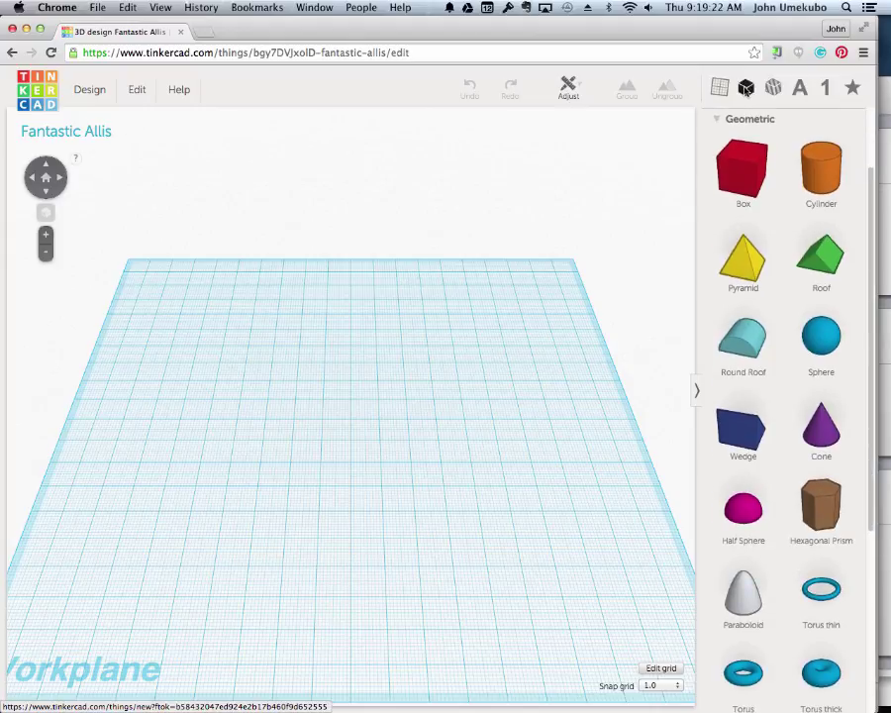
pyautogui.scroll(-3)
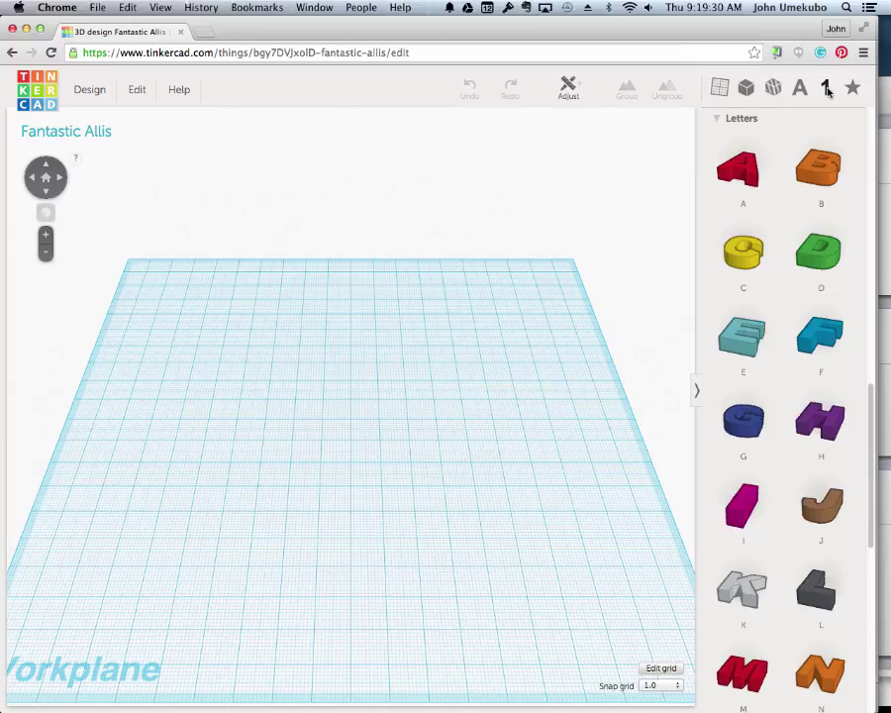
pyautogui.scroll(-3)
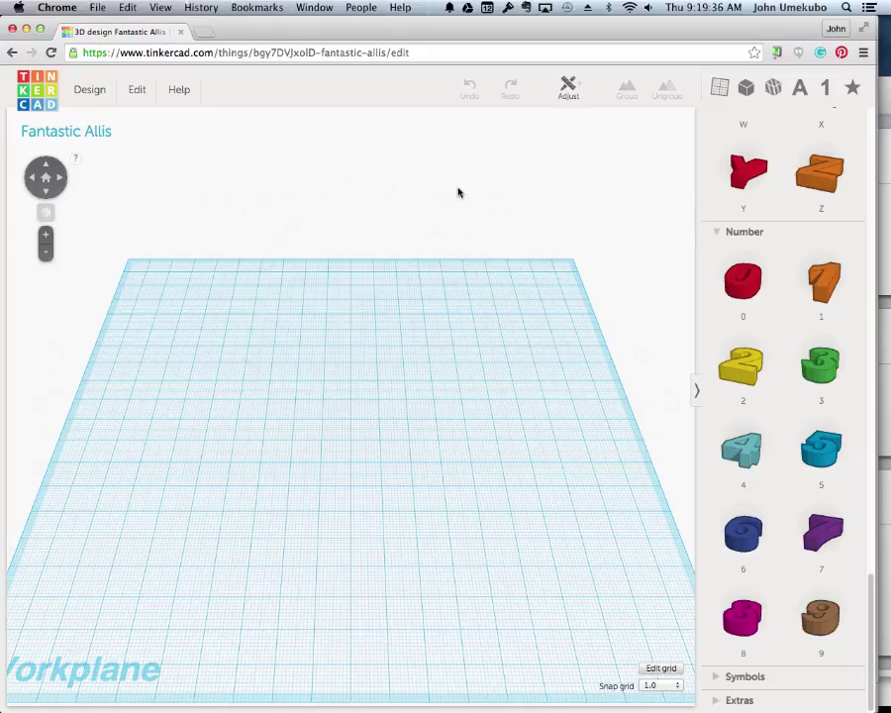
pyautogui.moveTo(321, 182)
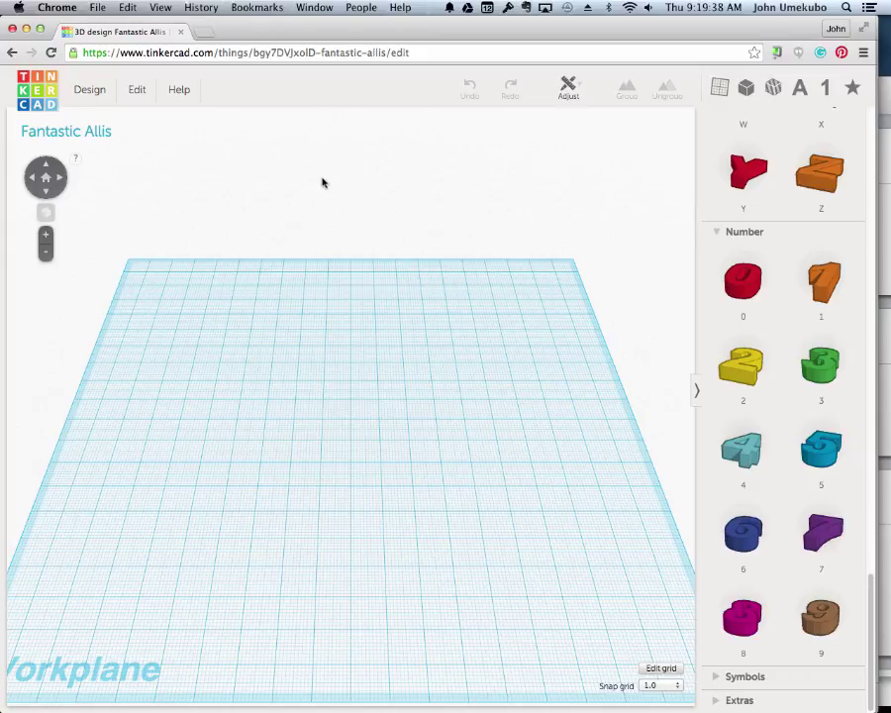
pyautogui.moveTo(444, 229)
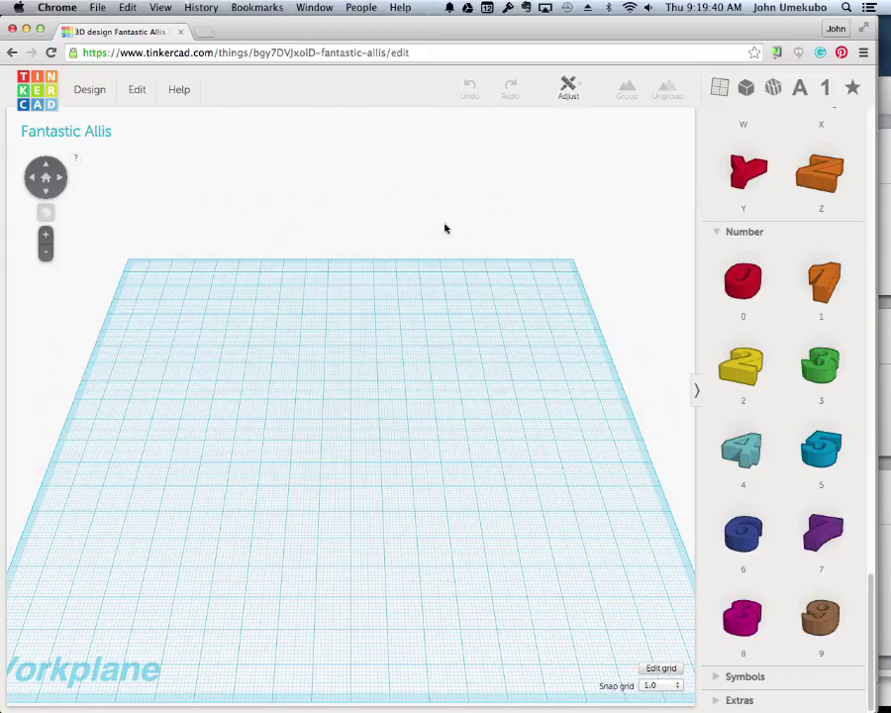